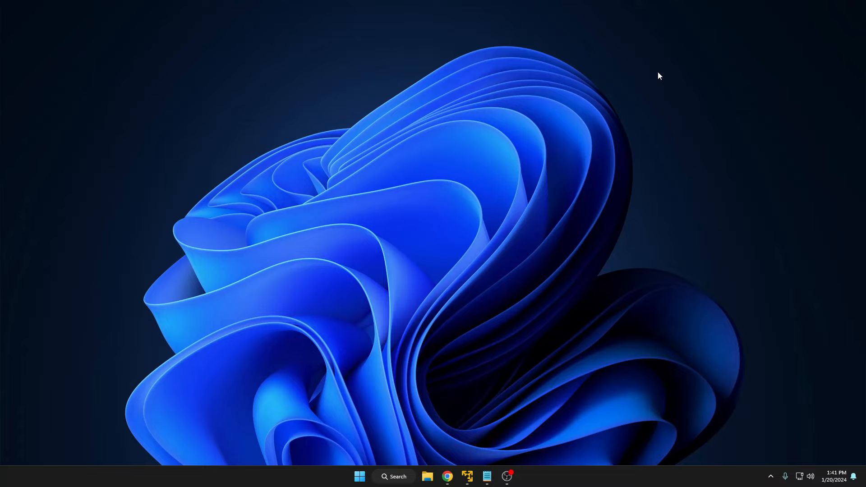
- Switch to Chrome, where the EaseUS Todo PCTrans free download page is shown
click(448, 476)
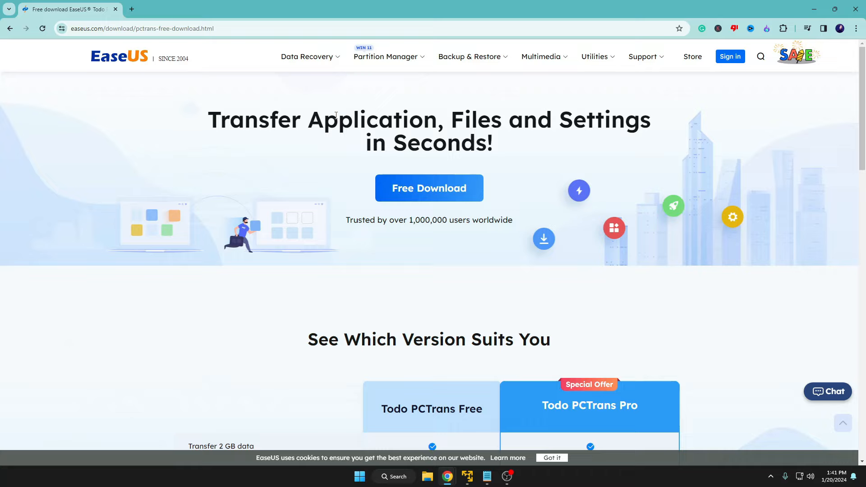
mouse_move(206, 69)
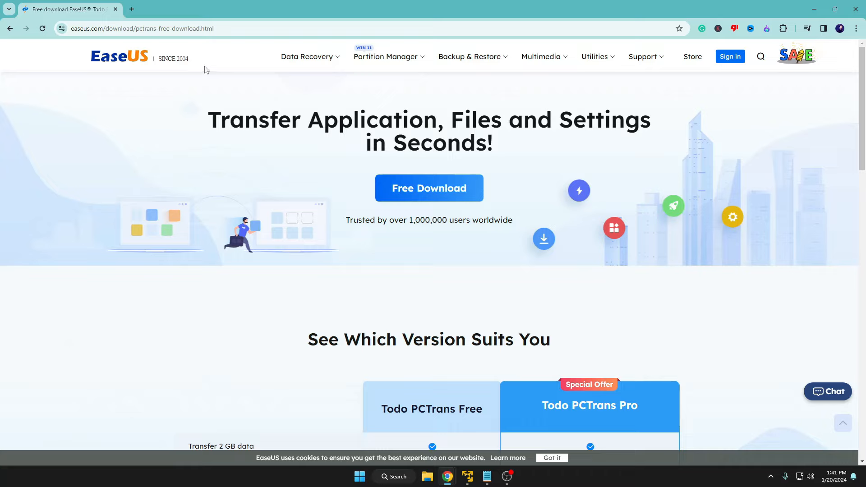
mouse_move(388, 126)
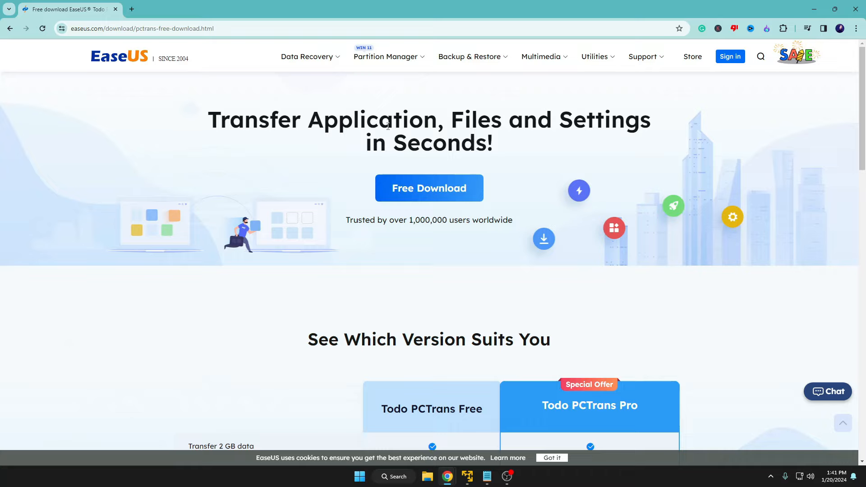
mouse_move(440, 166)
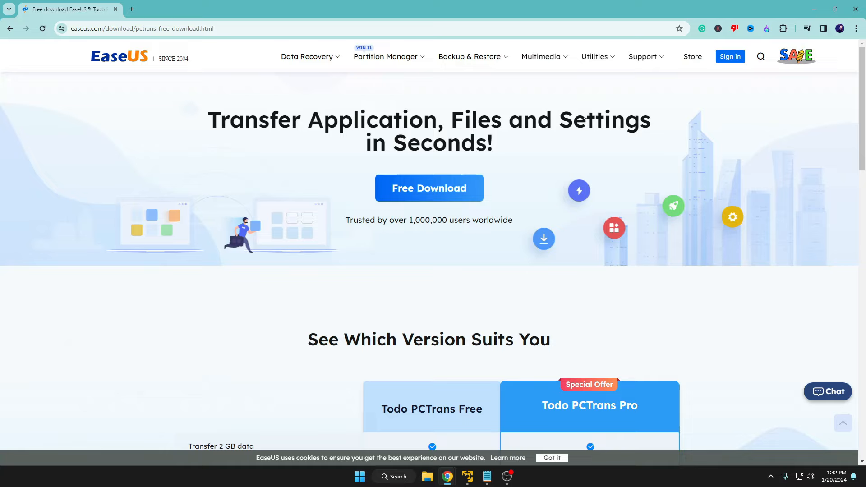
mouse_move(564, 149)
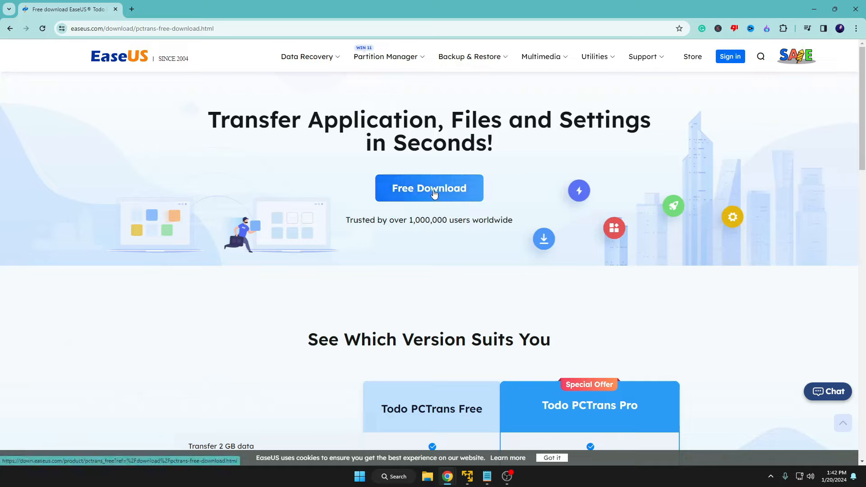
- Download pct_free_installer.exe and install EaseUS Todo PCTrans Free on the old PC
click(429, 187)
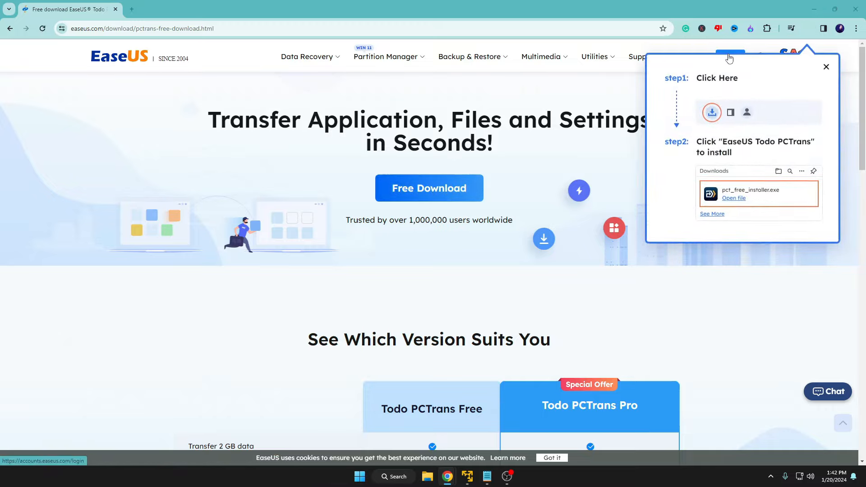
click(733, 198)
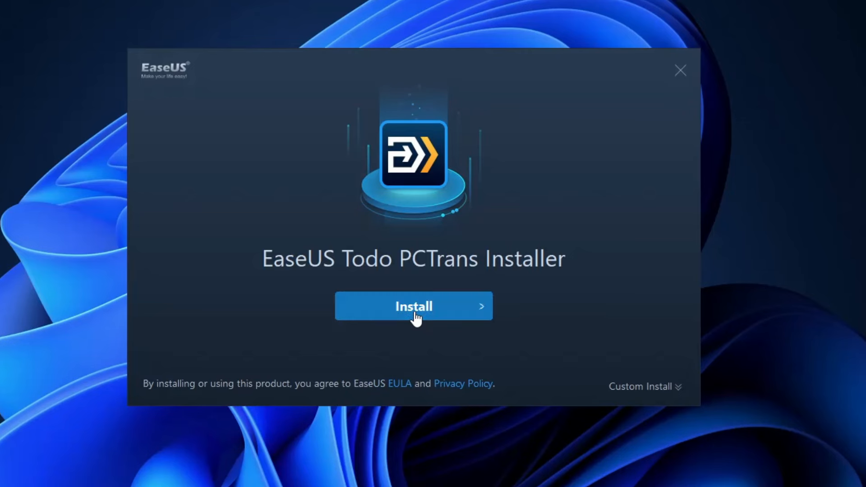
click(413, 306)
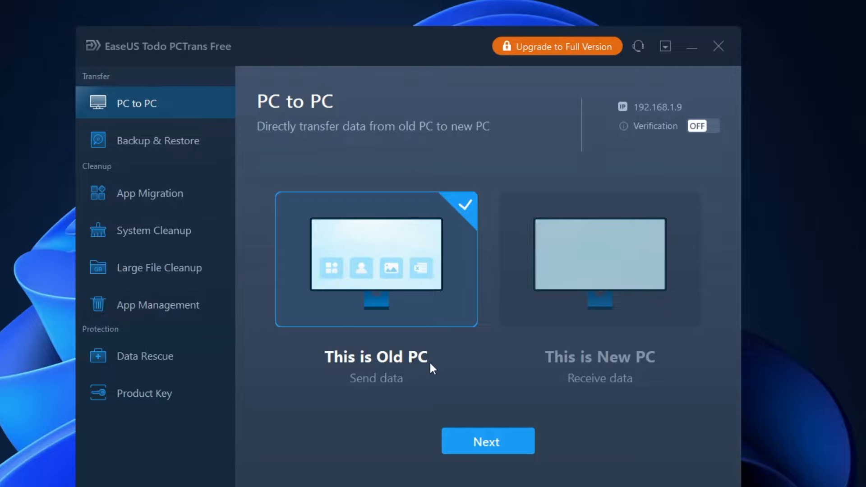
mouse_move(600, 339)
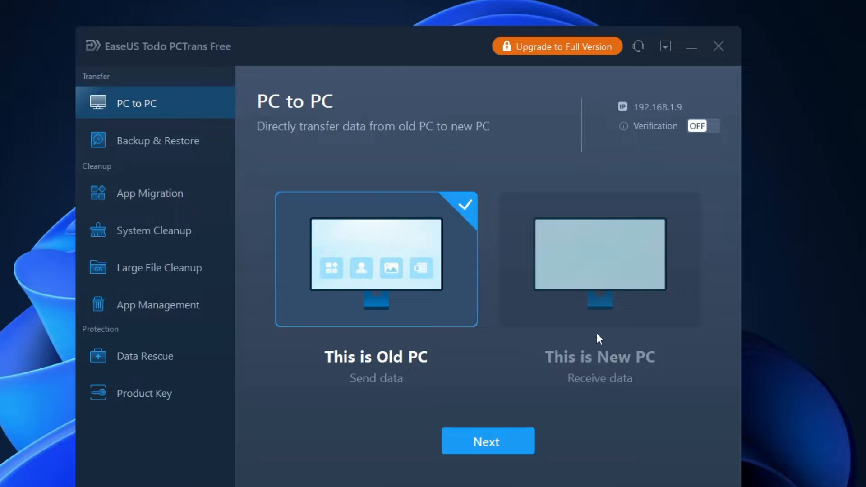
mouse_move(384, 270)
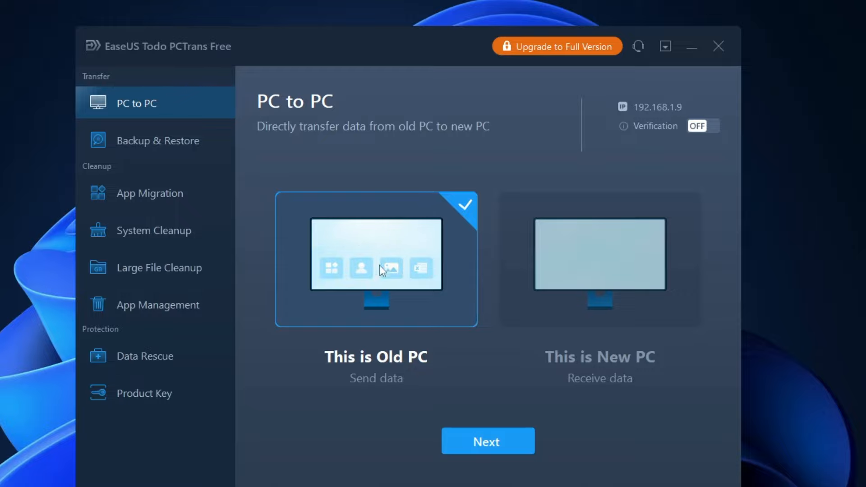
mouse_move(376, 358)
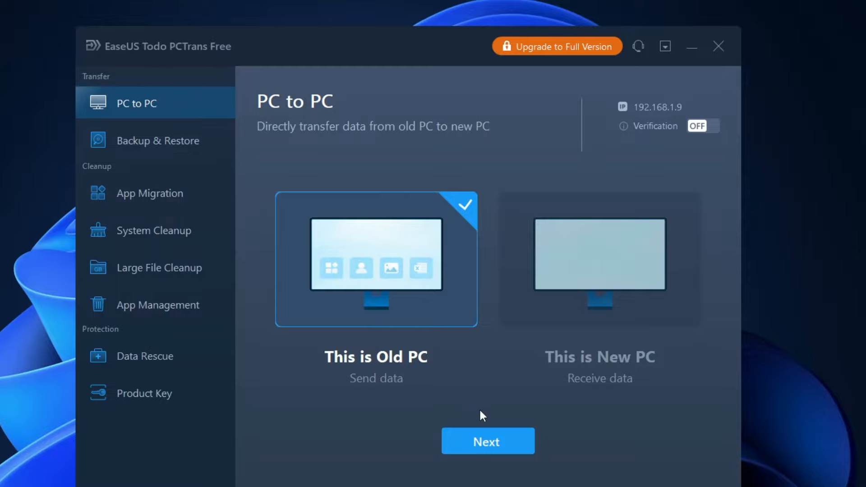
- Continue with 'This is Old PC' selected so PCTrans searches the network for the new PC
click(487, 440)
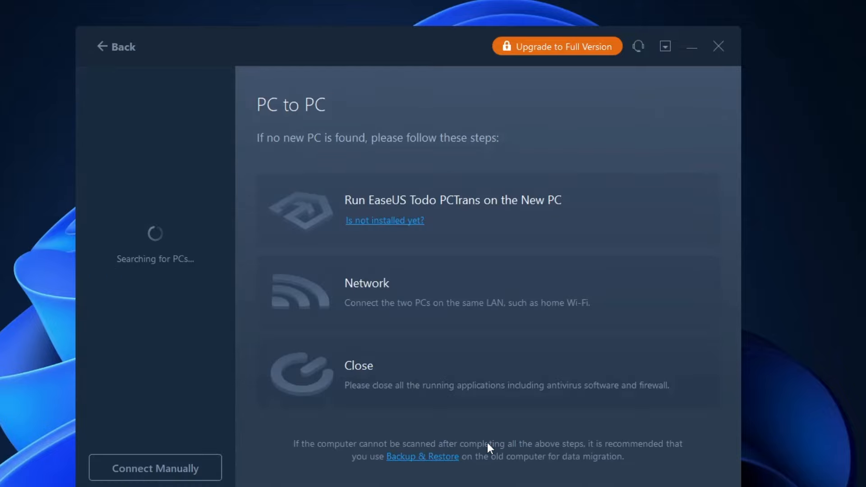
mouse_move(172, 271)
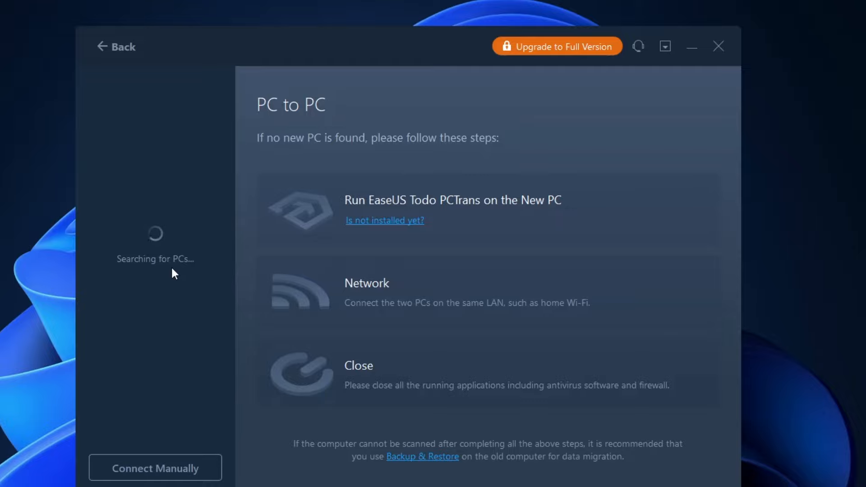
- Show the 'Is not installed yet?' prompt with the pcmove.net download link
click(384, 220)
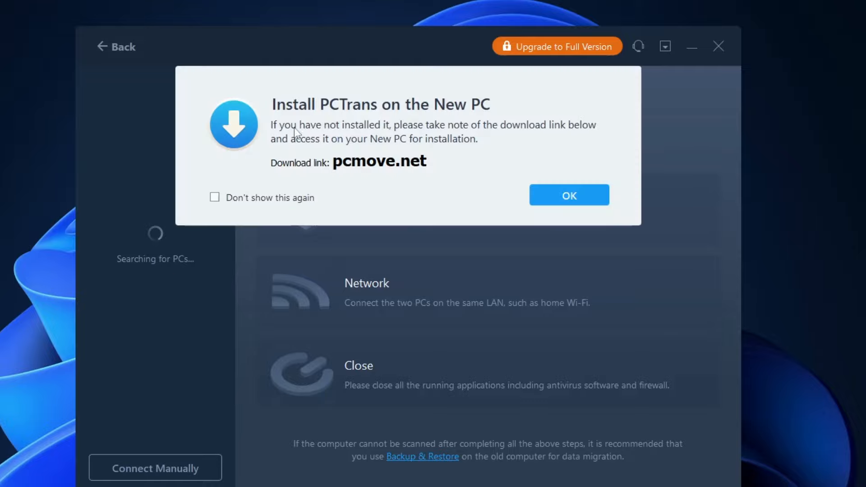
mouse_move(404, 113)
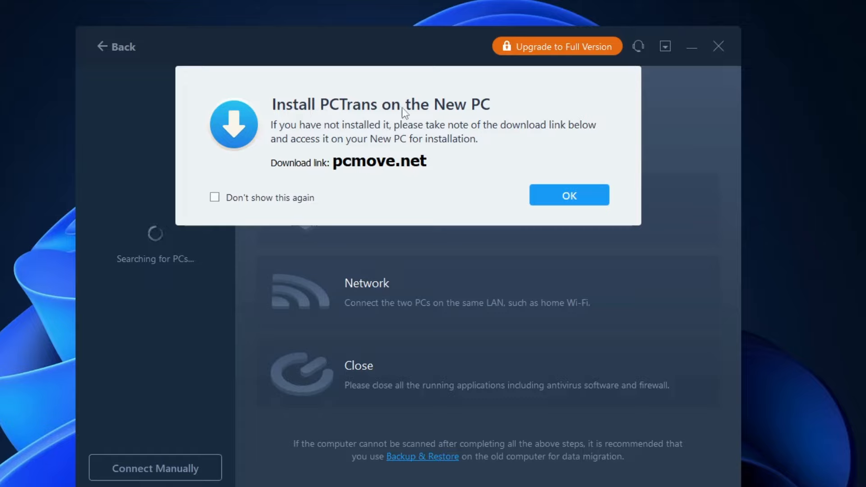
mouse_move(297, 81)
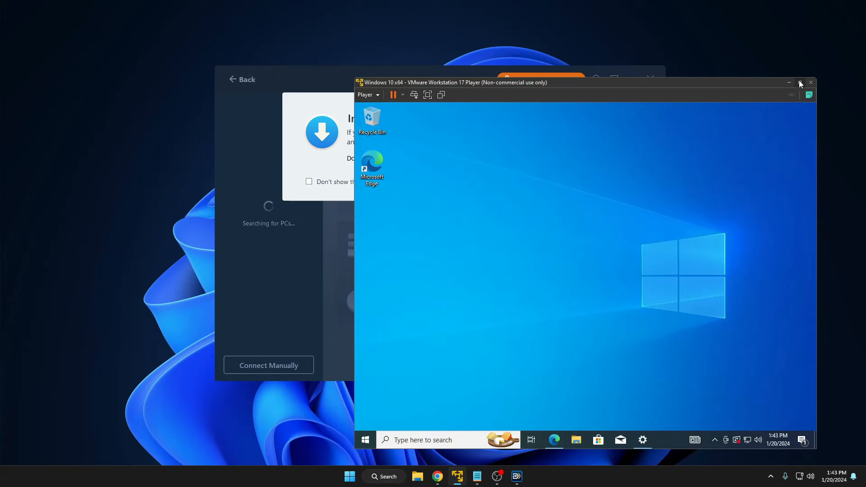
- Maximize the Windows 10 VM, download the PCTrans free installer in Edge, and open it
click(800, 82)
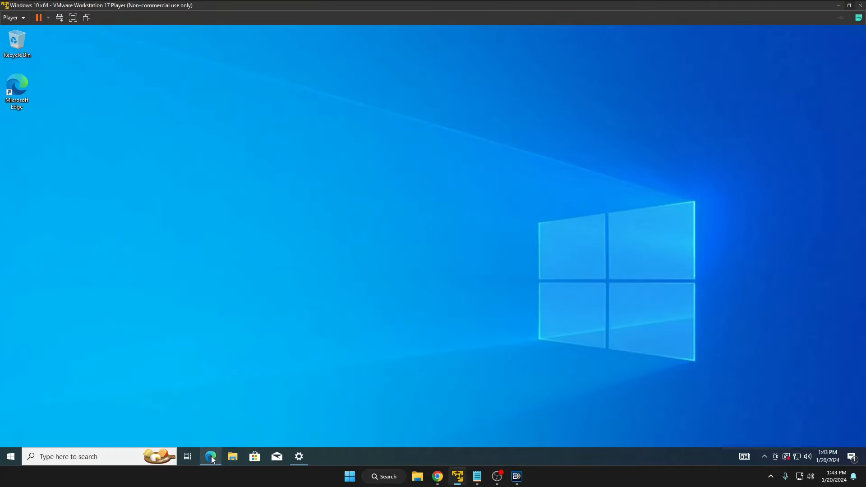
click(209, 456)
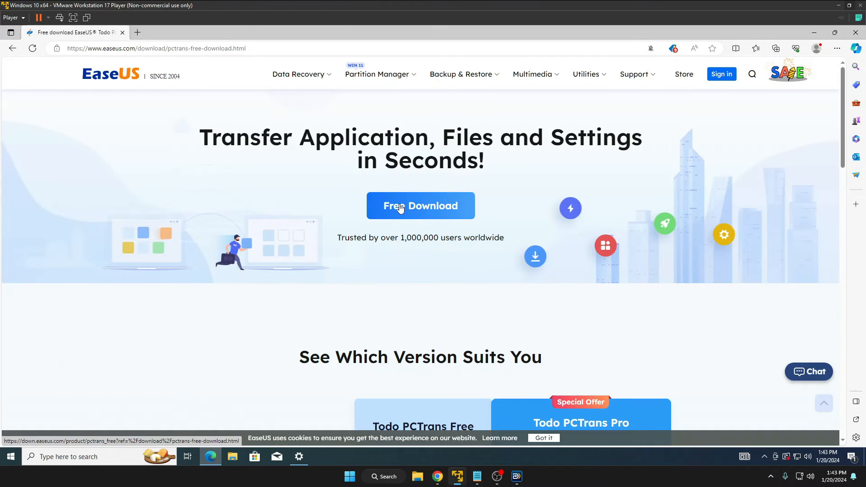
click(420, 205)
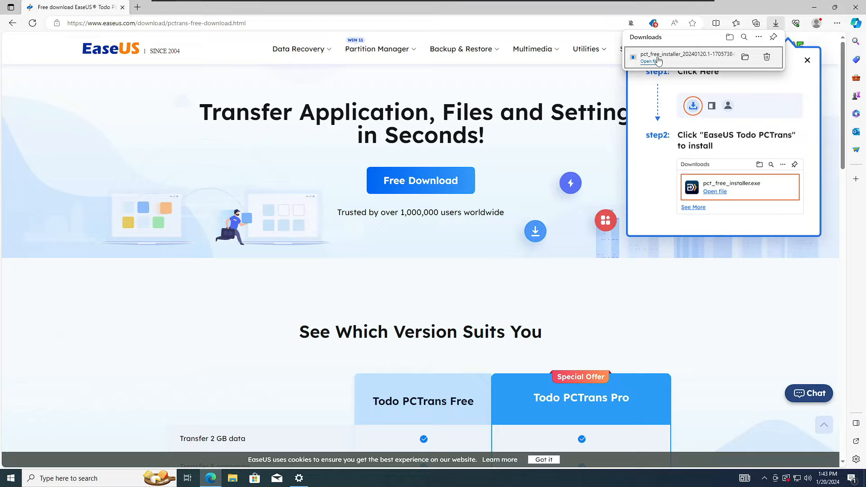
click(649, 61)
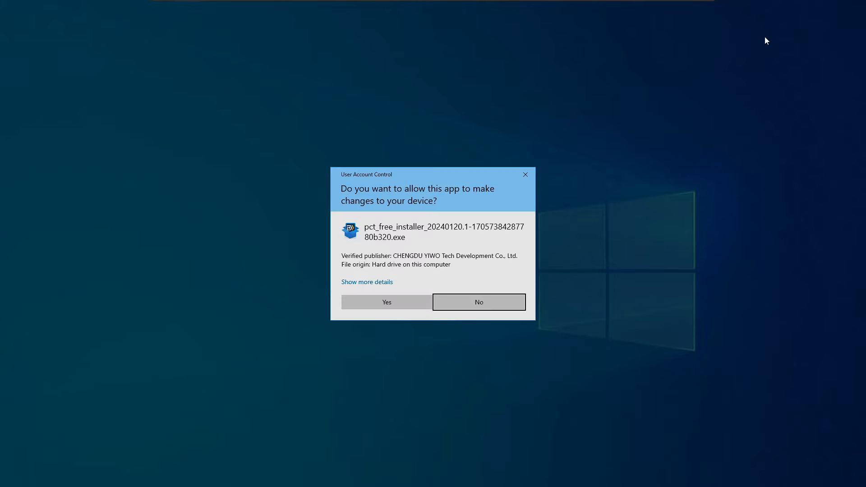
- Allow the installer to make changes and install PCTrans Free on the Windows 10 VM
click(386, 302)
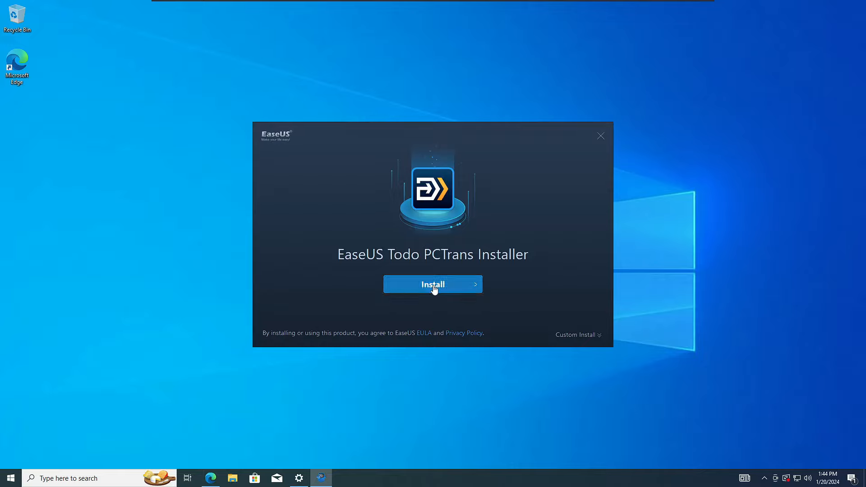
click(432, 283)
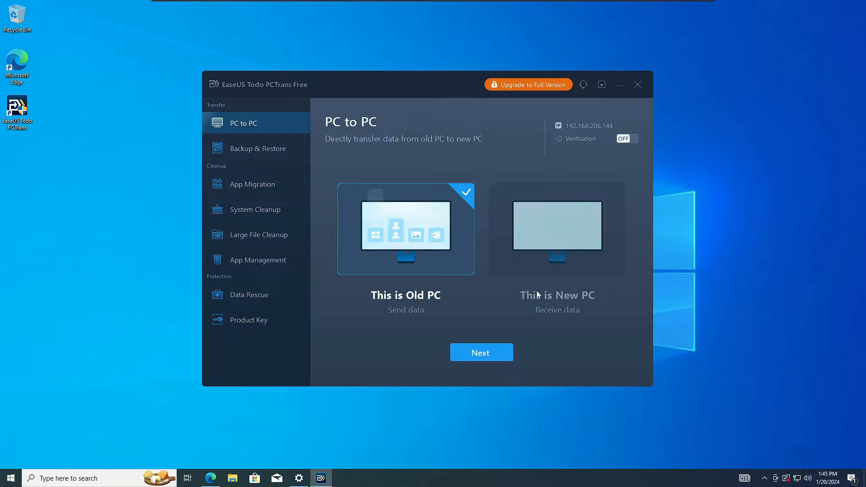
- Select 'This is New PC' on the VM, restore its window, and start searching
click(556, 229)
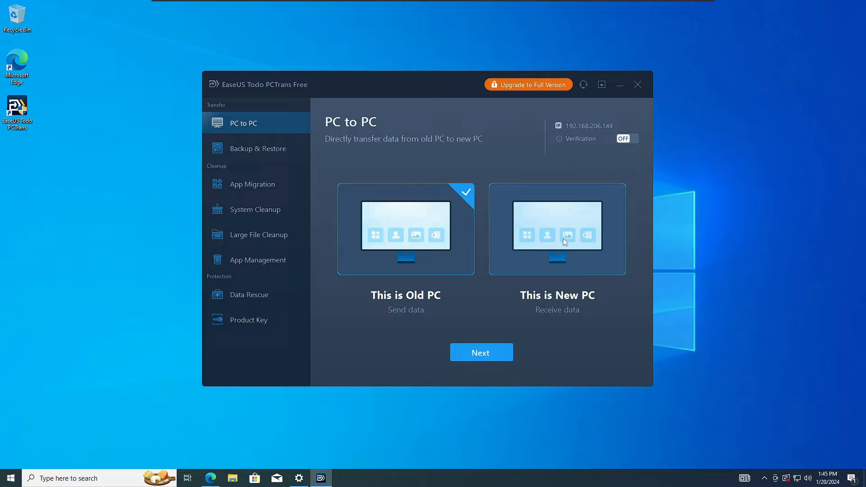
click(556, 228)
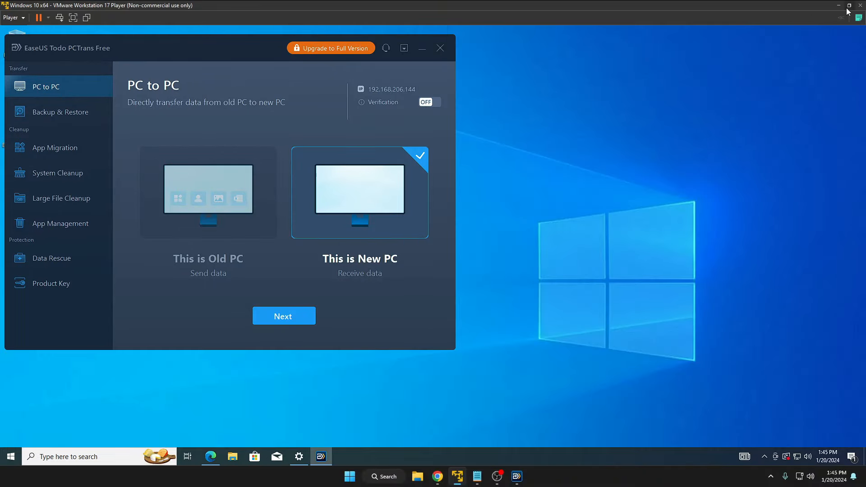
click(284, 315)
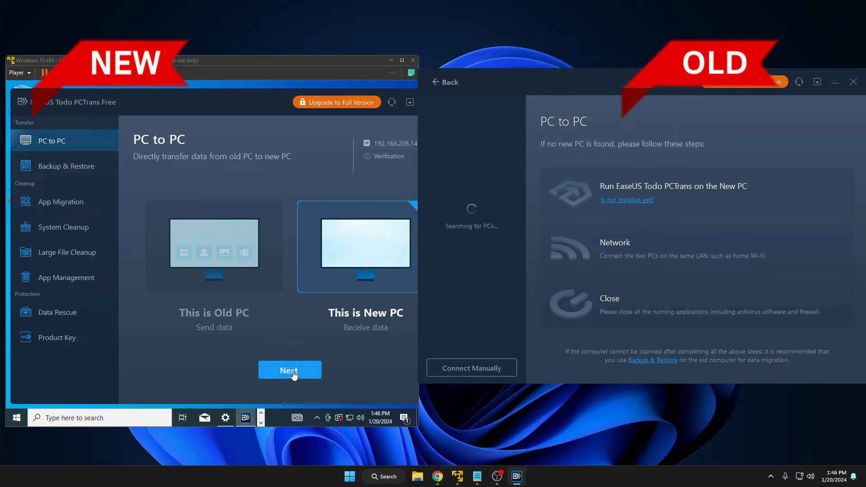
click(290, 369)
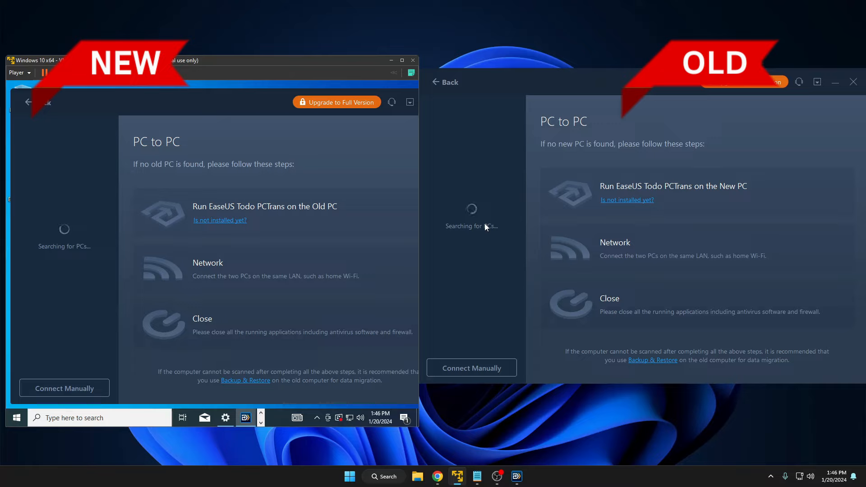
mouse_move(458, 244)
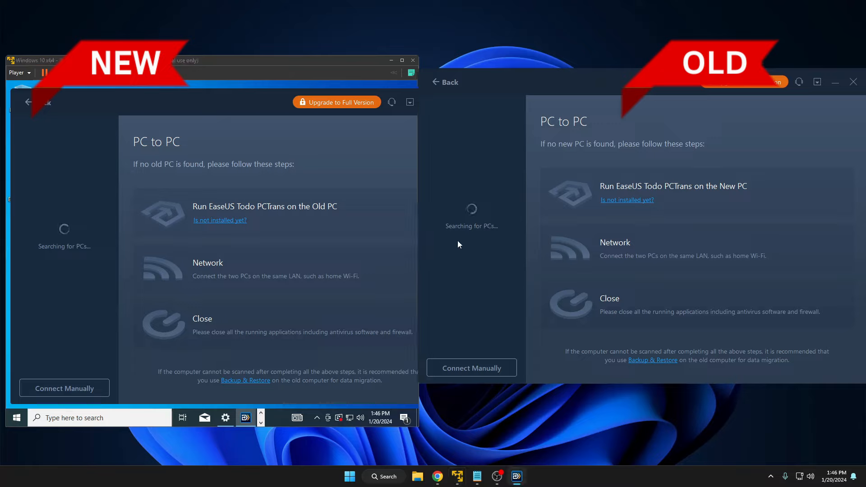
mouse_move(55, 224)
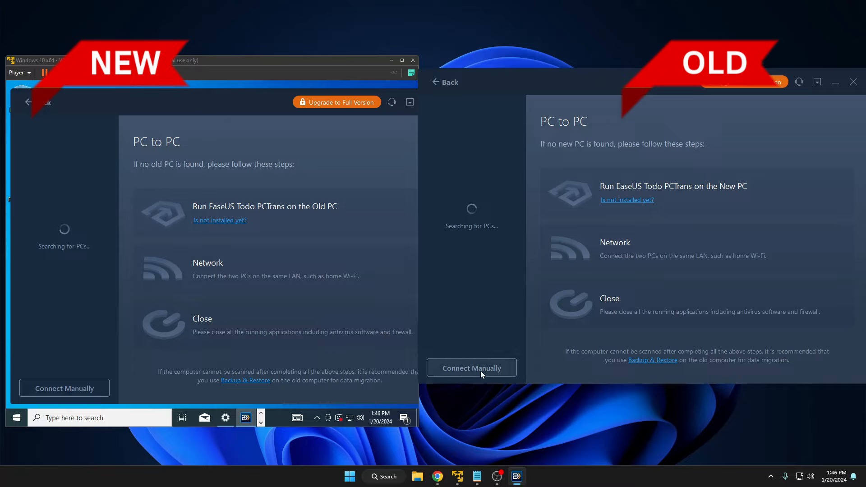
- Choose 'Connect Manually' on the old PC to reach the IP address entry page
click(470, 368)
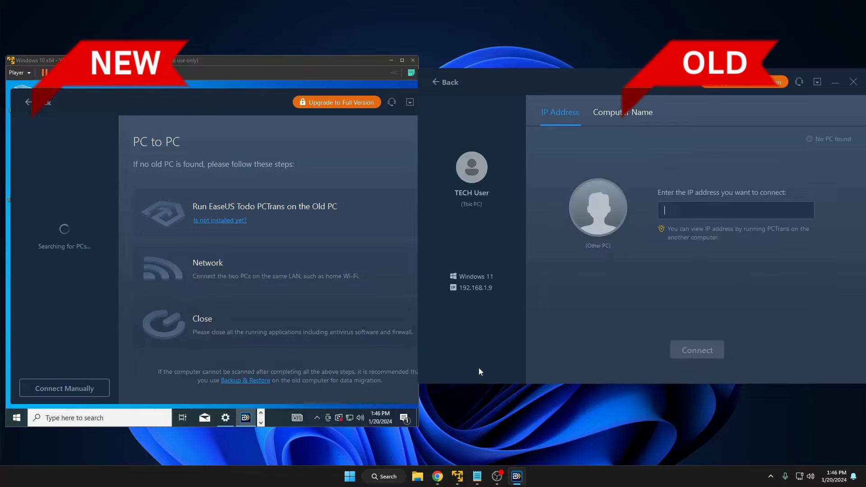
mouse_move(699, 196)
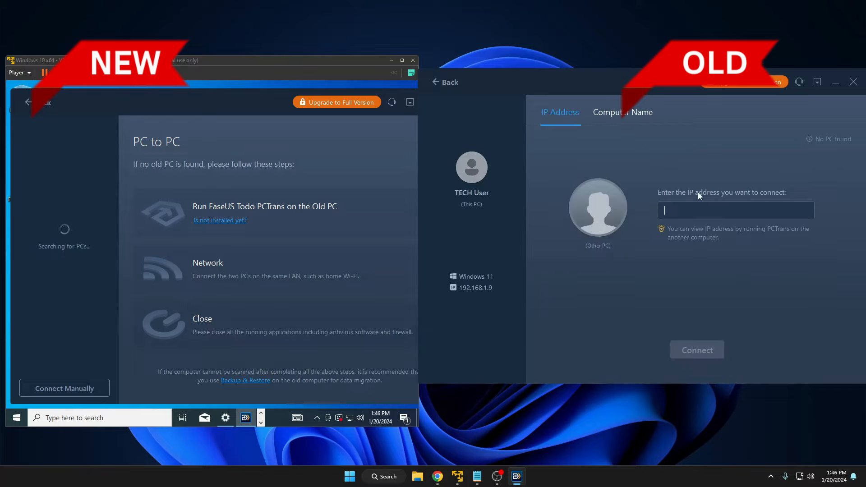
mouse_move(635, 216)
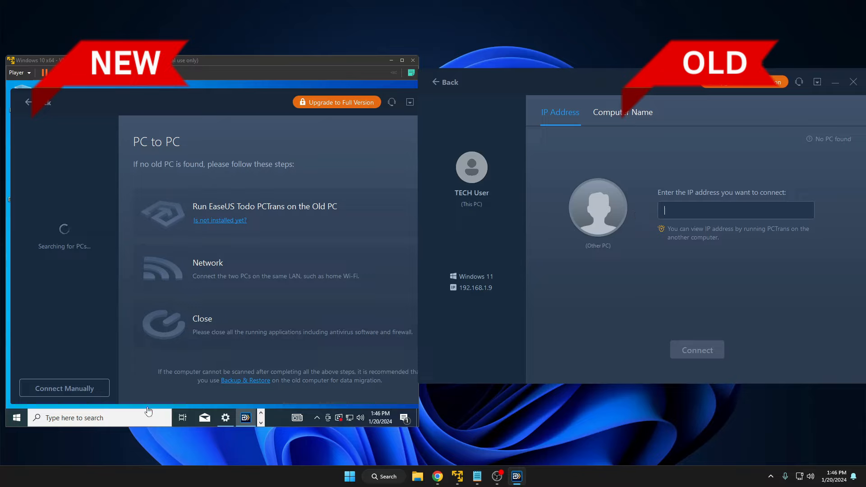
- Run ipconfig in Command Prompt to find IPv4 address 192.168.206.144
text(config)
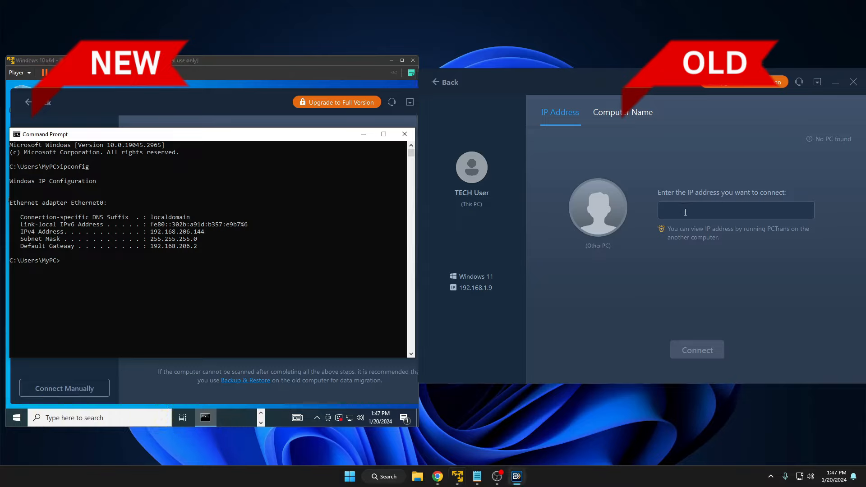
- Enter IP 192.168.206.144 on the old PC and connect to MyPC
text(192.16)
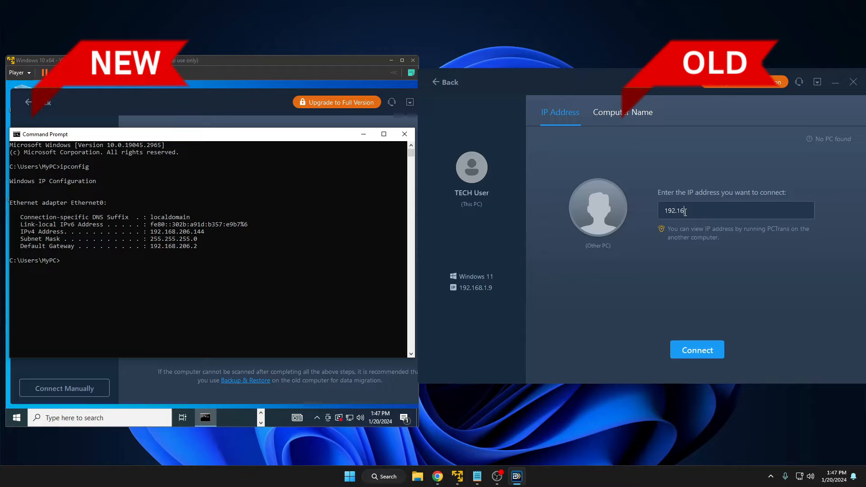
text(8.2)
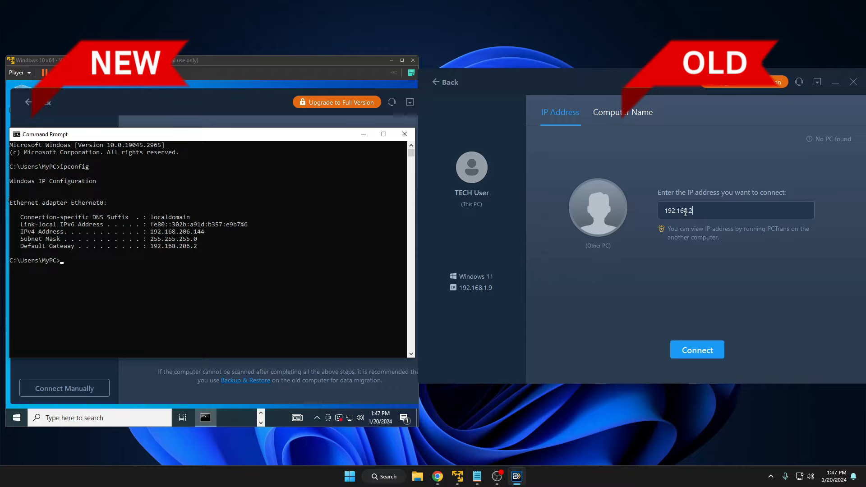
text(06.14)
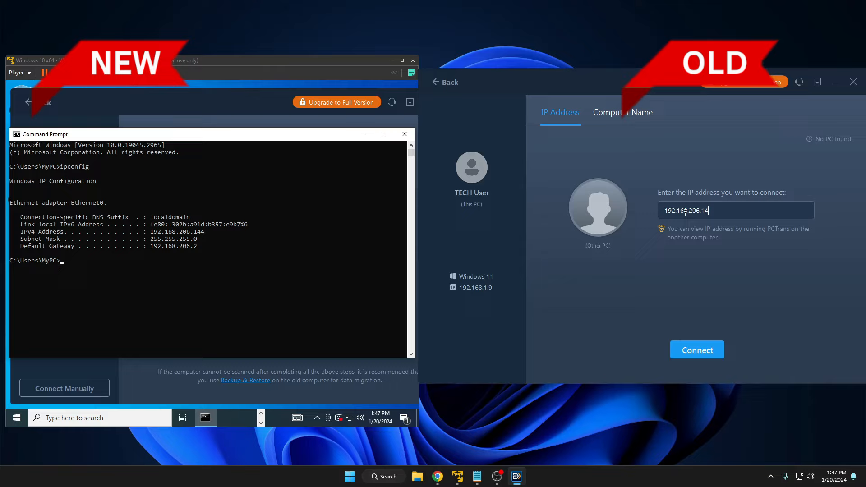
click(696, 350)
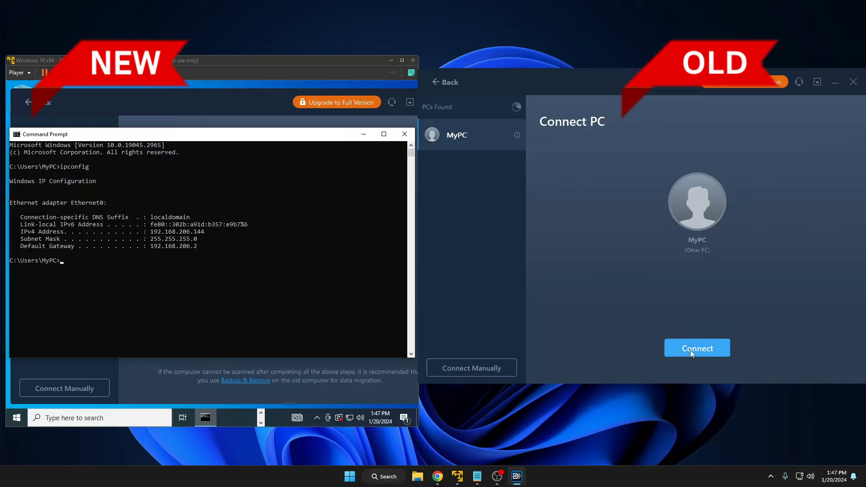
click(697, 347)
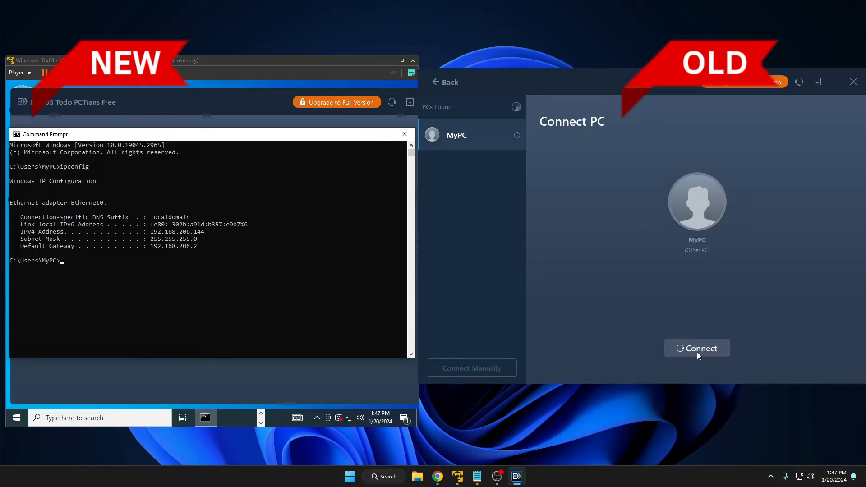
click(696, 348)
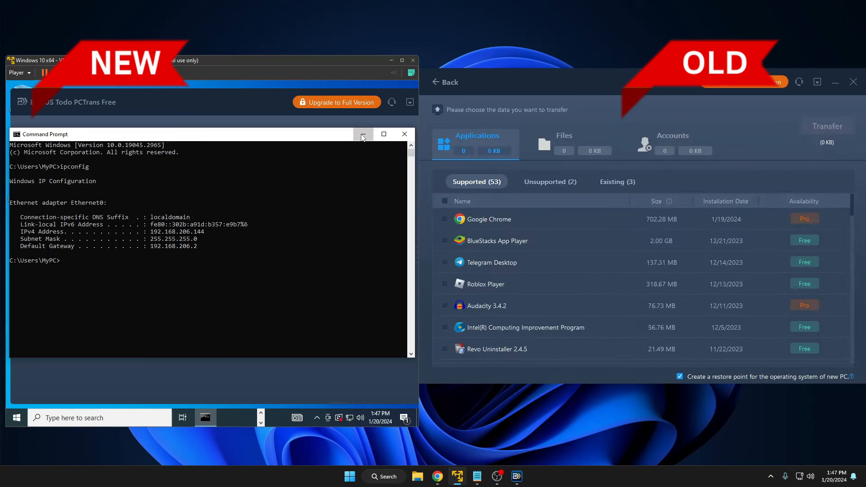
- Hide the command prompt window on the new PC to reveal the connected PCTrans view
click(404, 134)
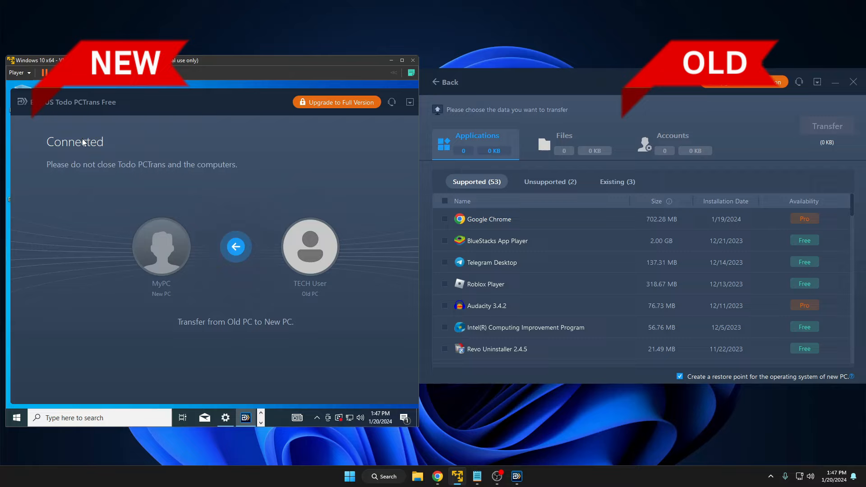
mouse_move(268, 335)
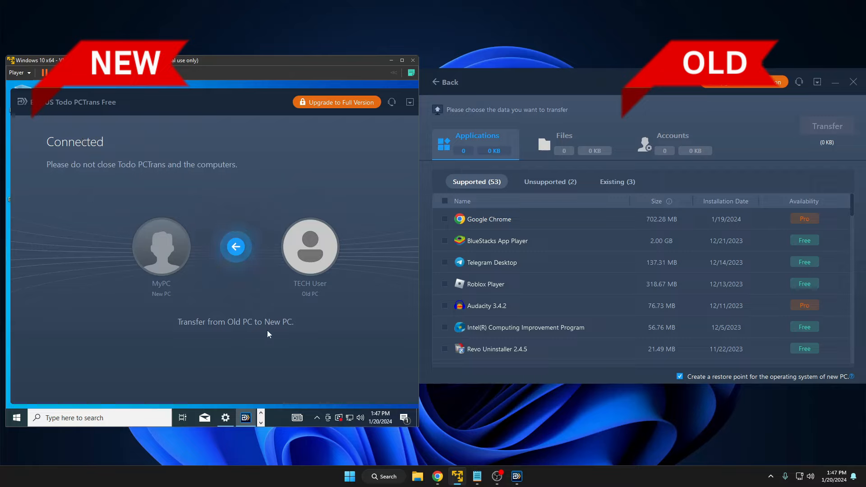
mouse_move(549, 182)
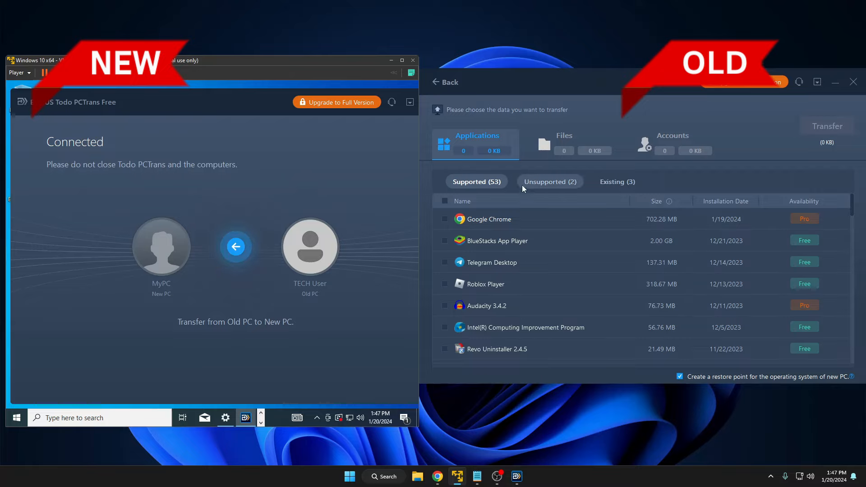
mouse_move(477, 297)
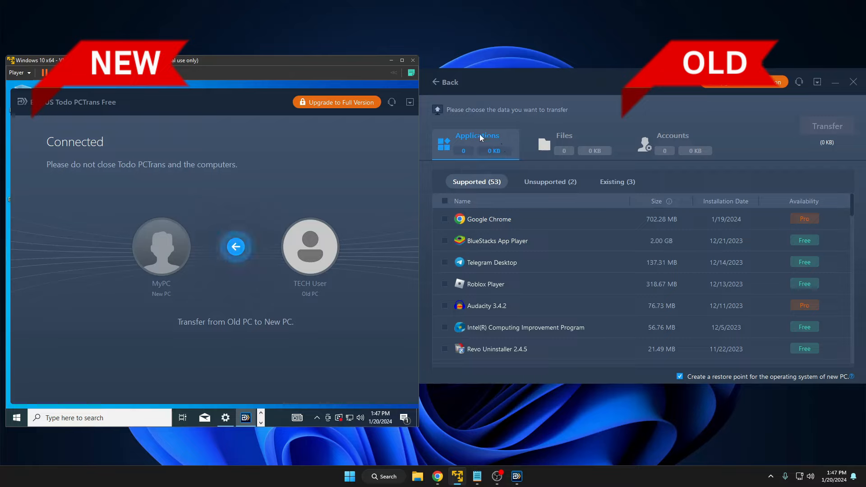
mouse_move(559, 177)
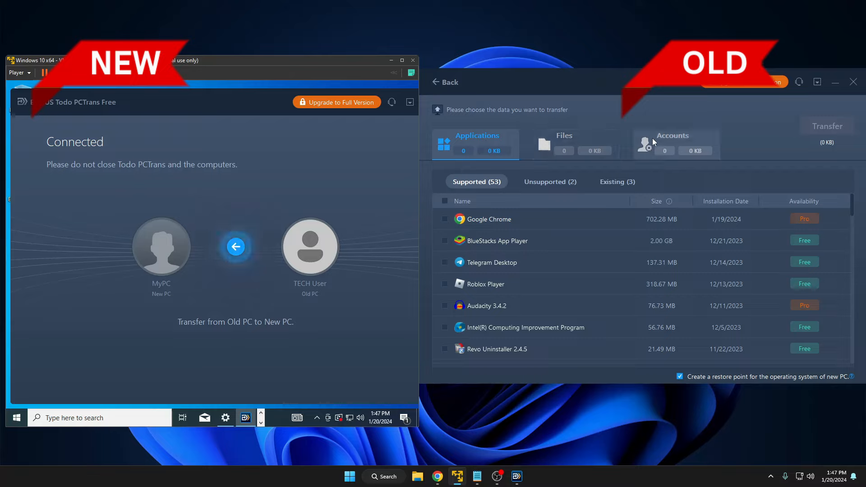
mouse_move(687, 136)
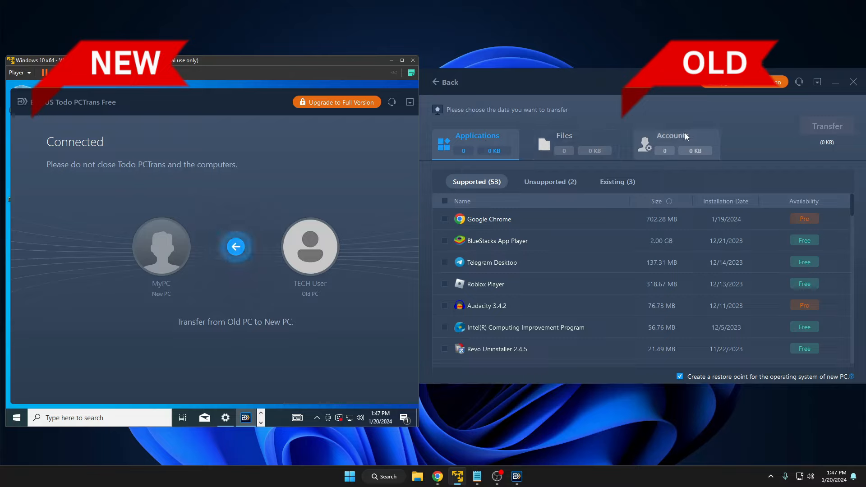
mouse_move(511, 198)
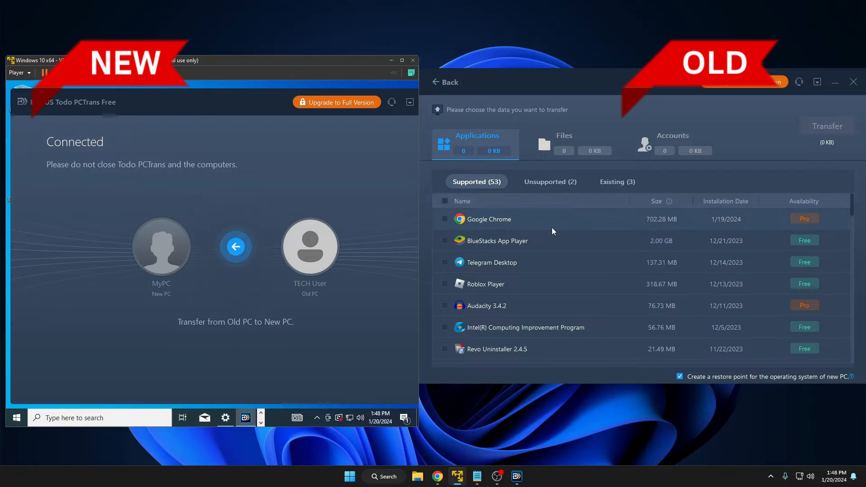
- Select Revo Uninstaller 2.4.5 (21.49 MB) in the Supported applications list
scroll(down, 3)
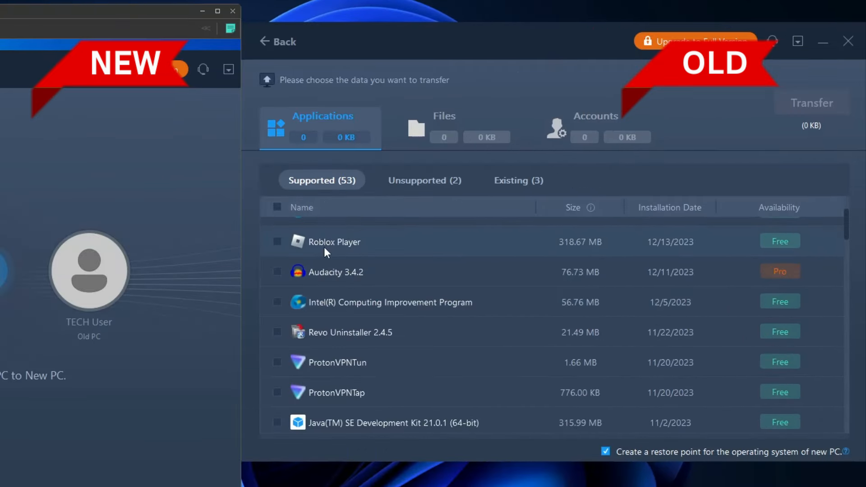
mouse_move(323, 288)
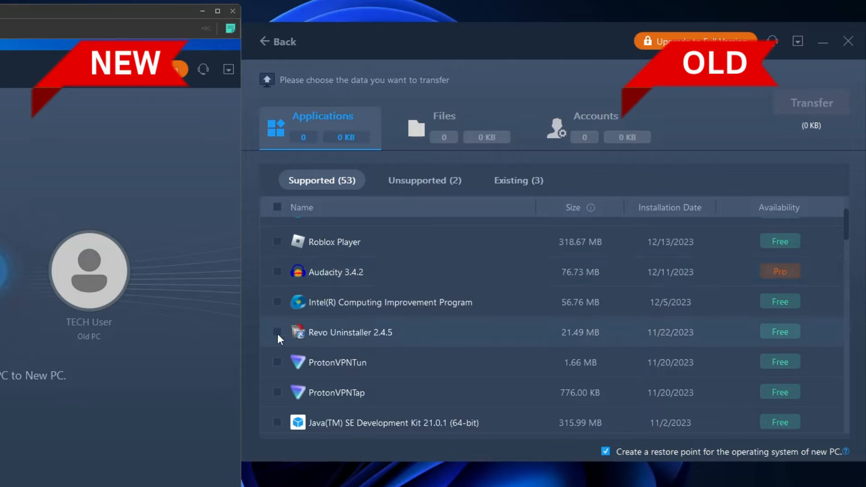
click(278, 333)
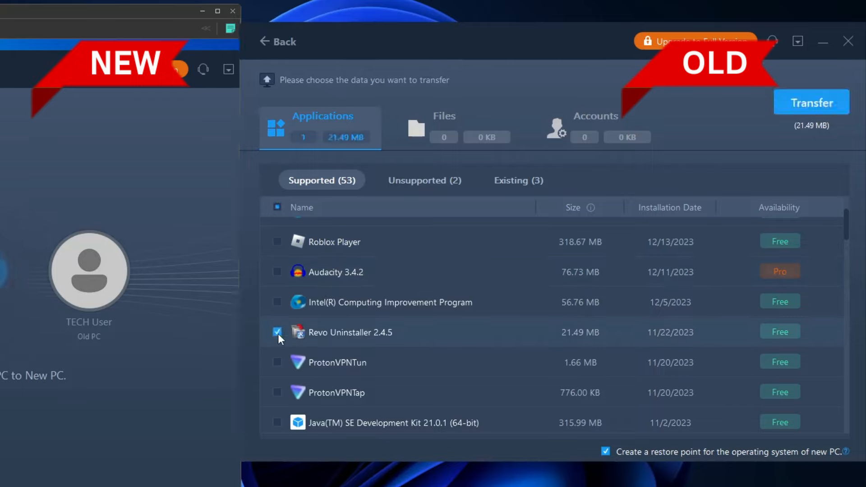
mouse_move(370, 292)
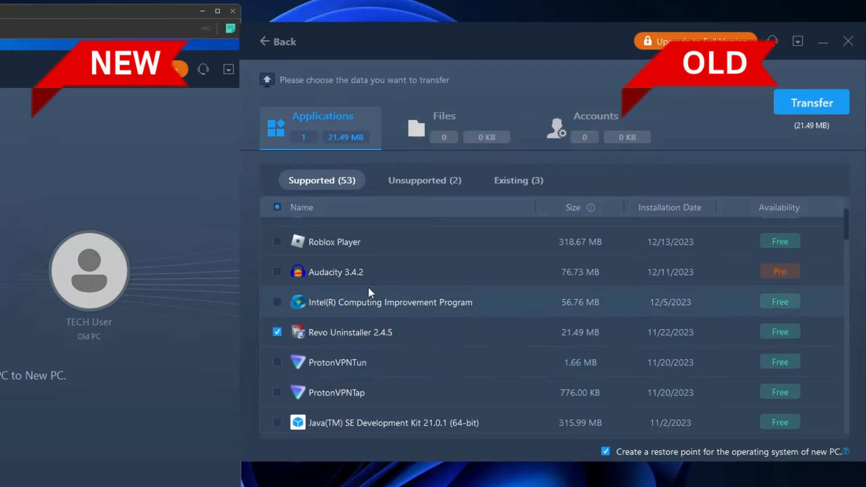
mouse_move(306, 381)
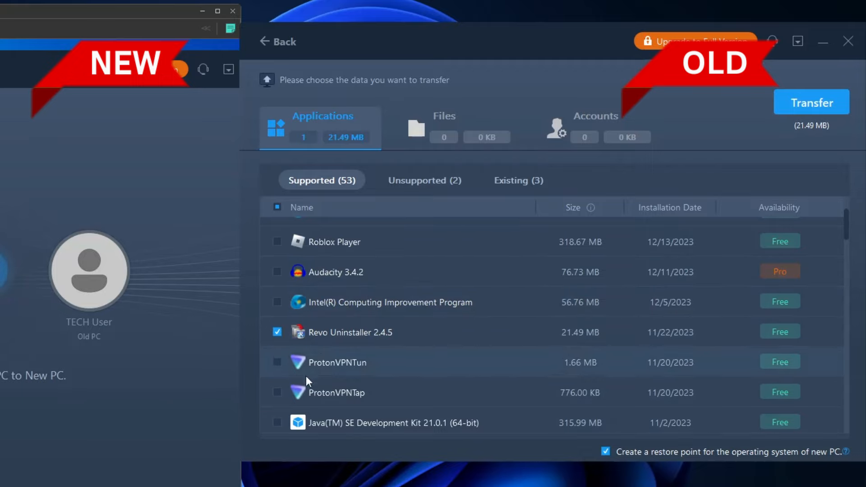
mouse_move(379, 217)
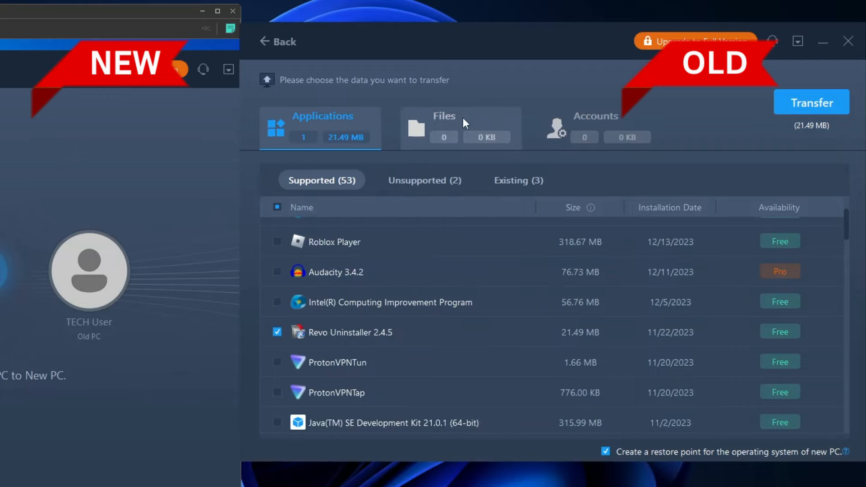
- Switch to the Files tab and add the Downloads folder's JPG to the selection
click(443, 127)
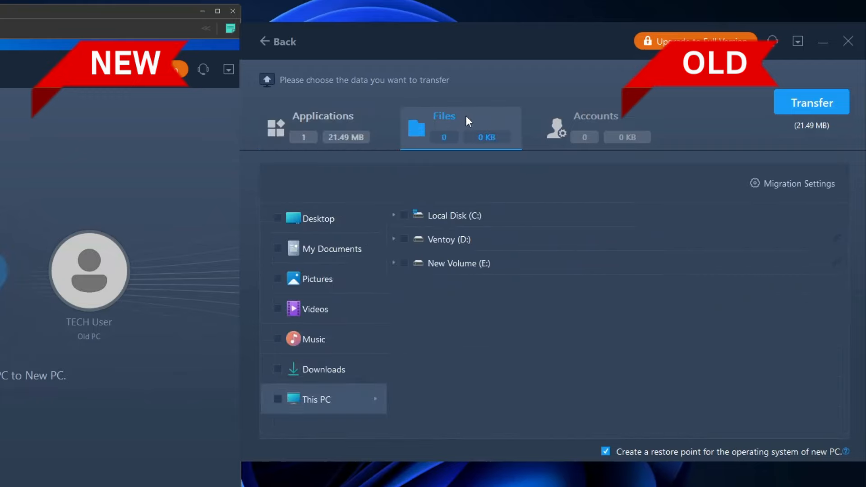
mouse_move(329, 246)
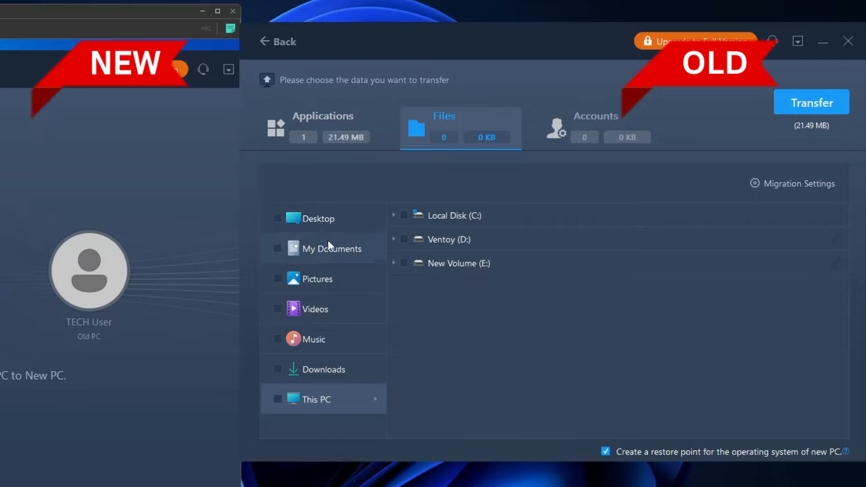
click(324, 369)
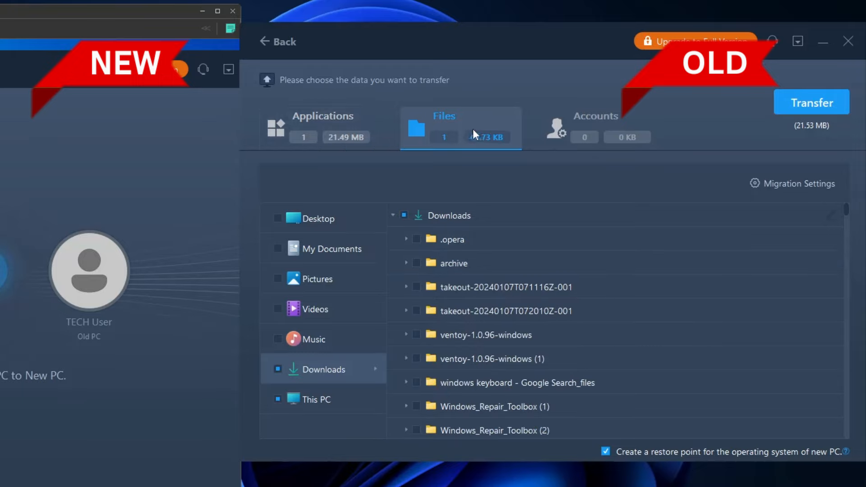
mouse_move(415, 170)
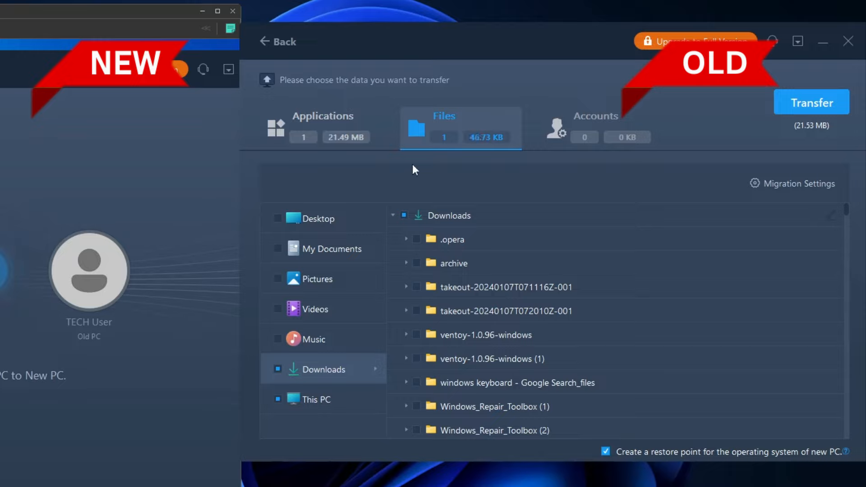
mouse_move(488, 123)
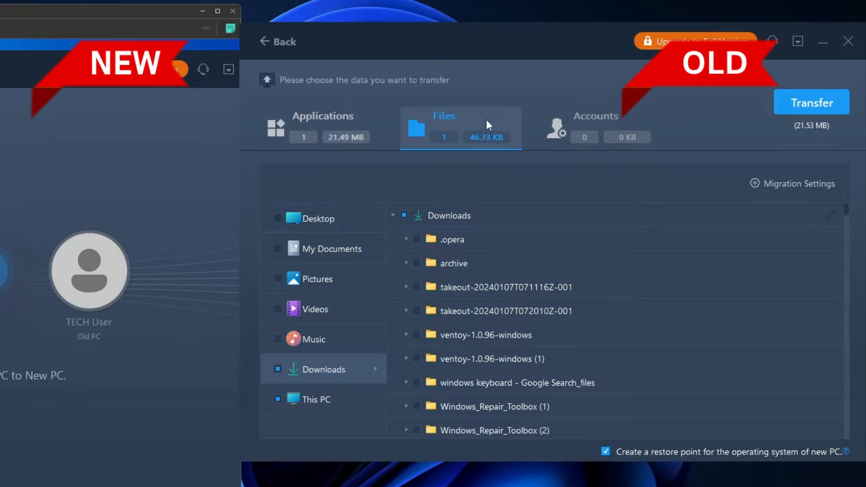
mouse_move(381, 211)
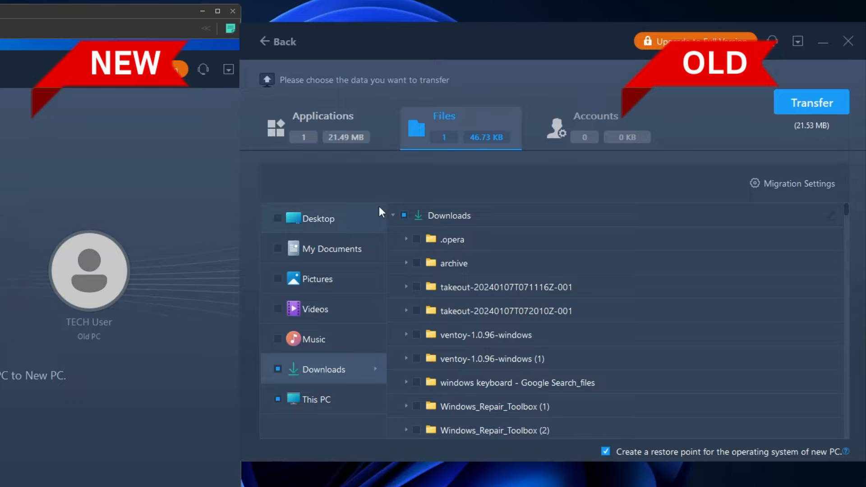
mouse_move(474, 135)
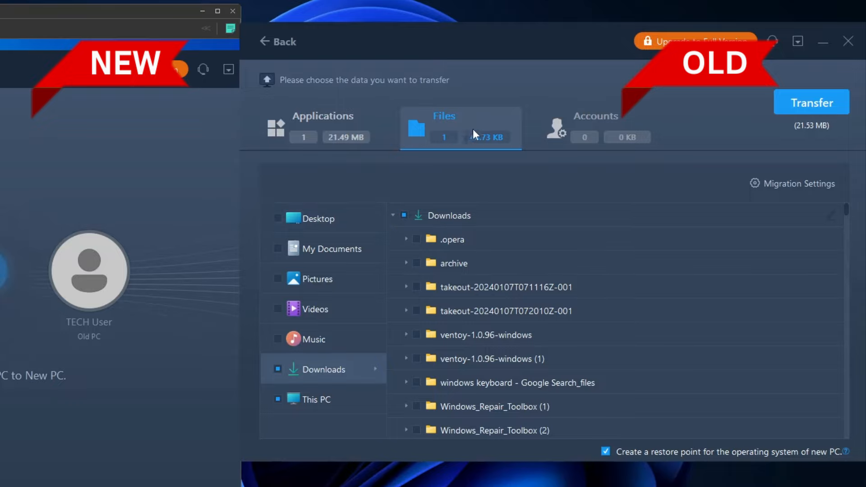
mouse_move(812, 102)
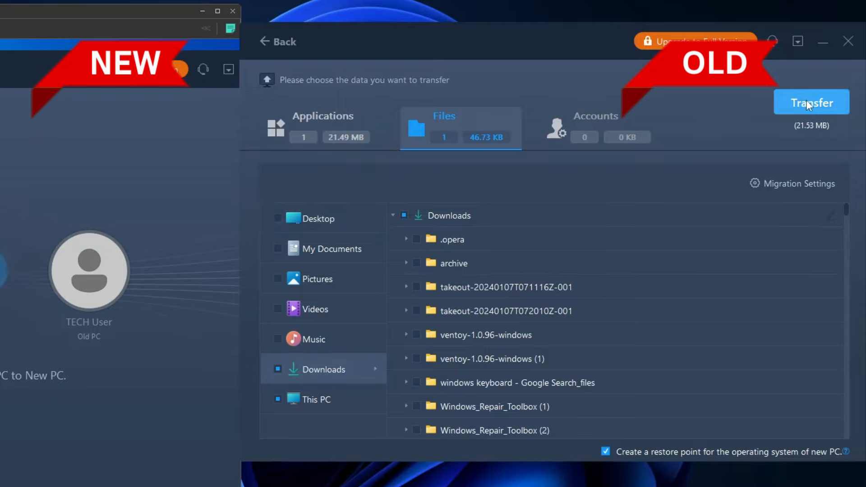
- Start transferring Revo Uninstaller and the Downloads JPG to the new PC
click(811, 103)
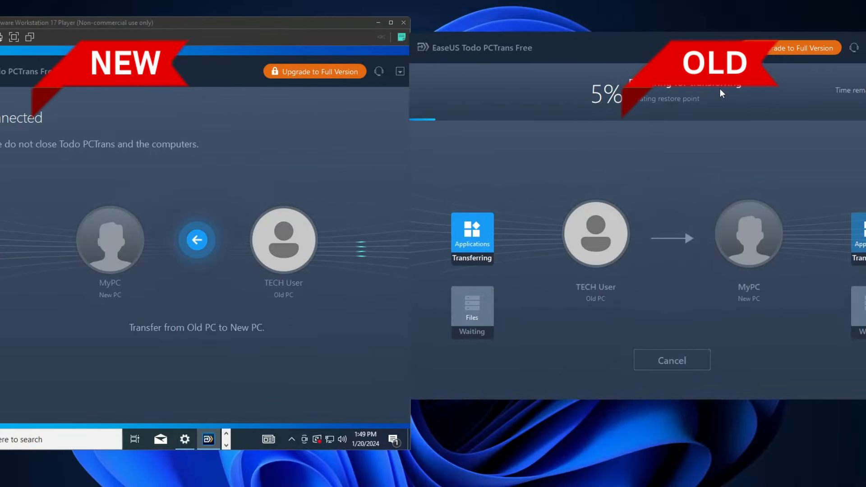
mouse_move(648, 199)
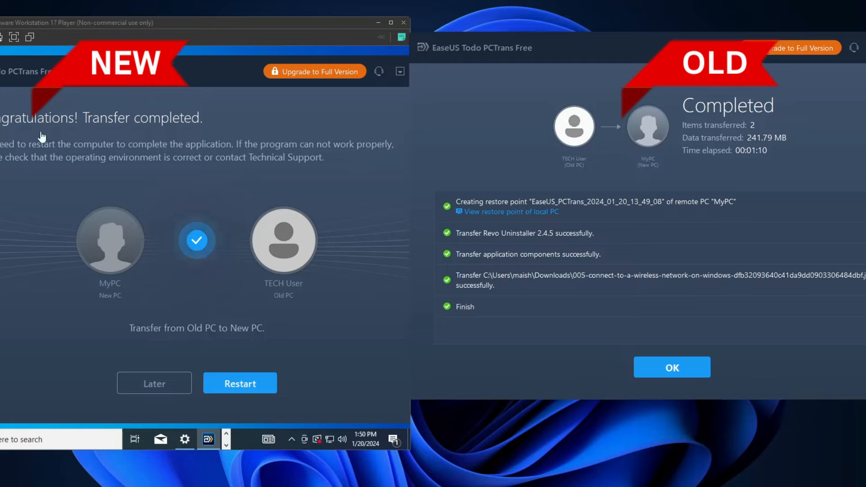
mouse_move(161, 131)
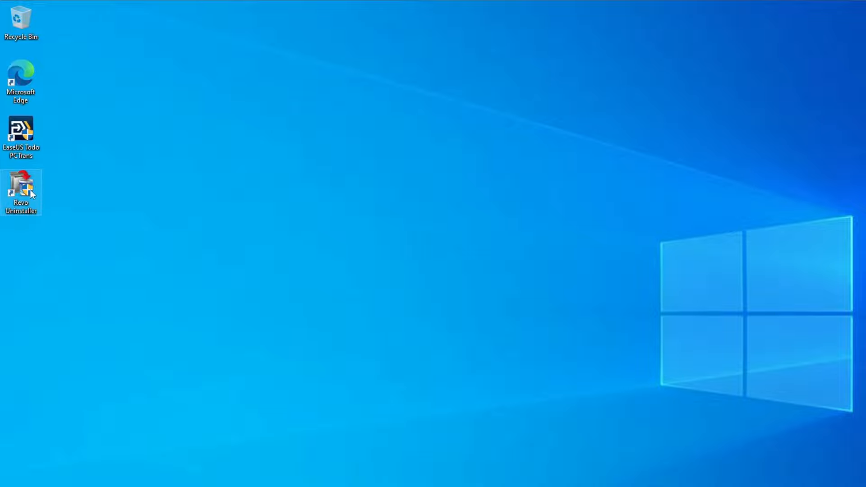
- Launch Revo Uninstaller from its desktop shortcut on the new PC
double_click(21, 190)
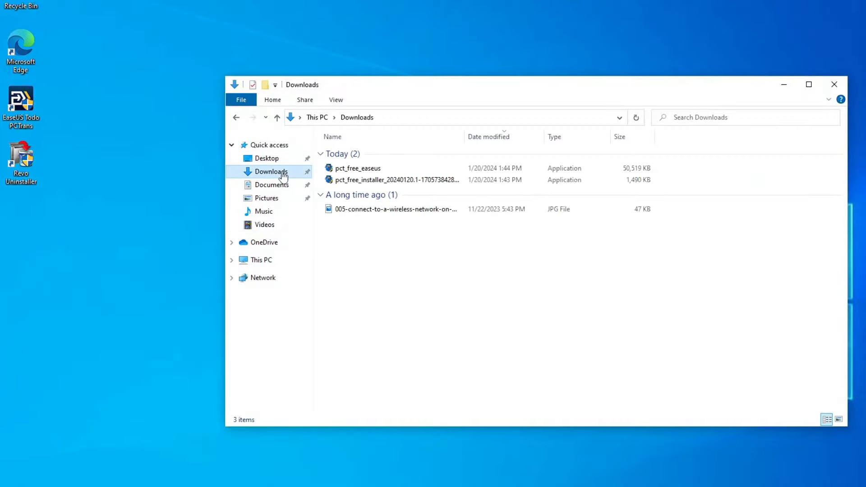
- Open Downloads in File Explorer to find the transferred 47 KB wireless-network JPG
click(396, 209)
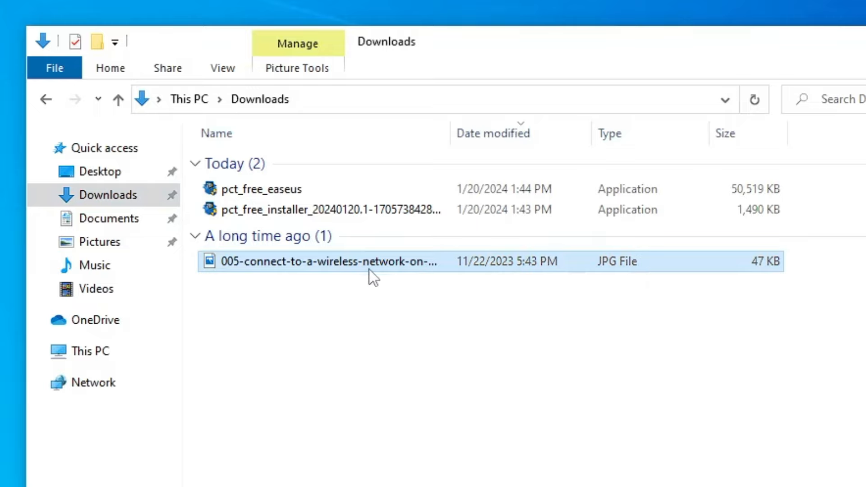
mouse_move(373, 261)
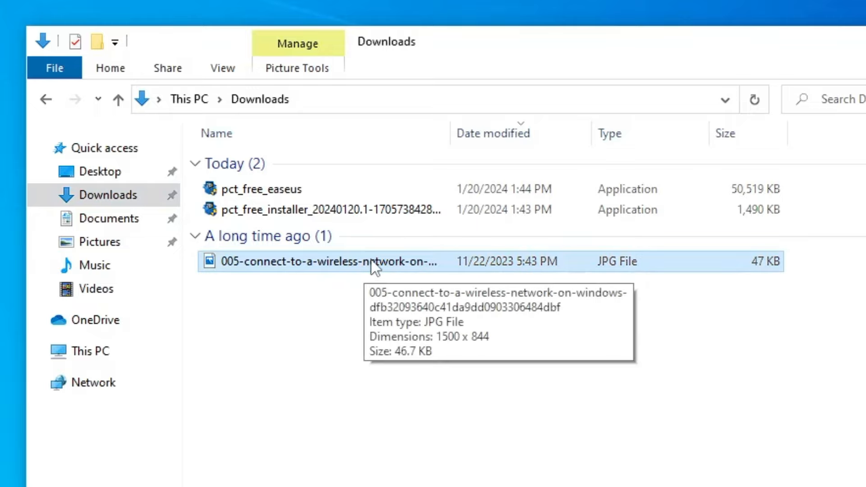